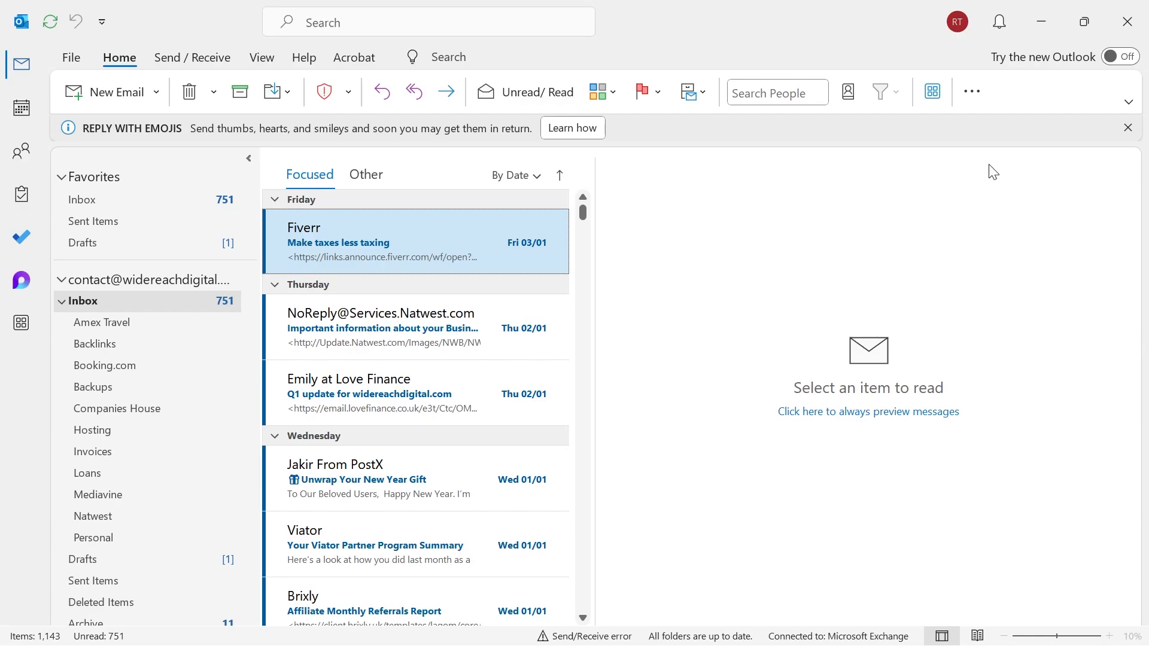
Open Outlook's File backstage Account Information page from the Help tab.
left_click(304, 57)
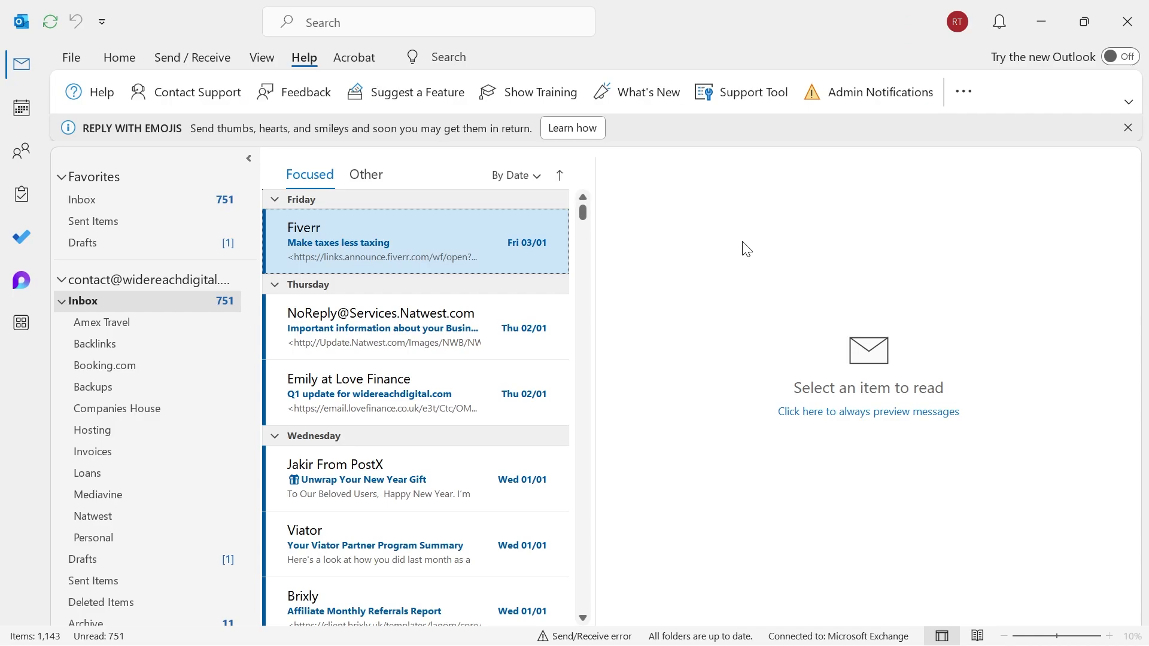
mouse_move(80, 70)
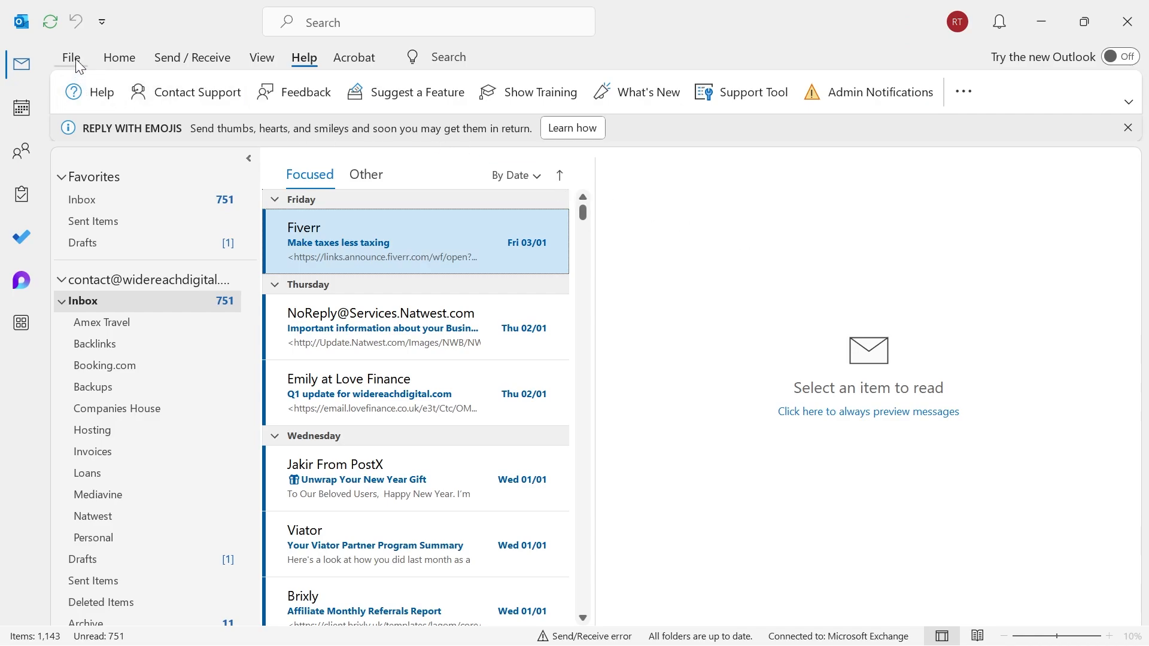
left_click(71, 57)
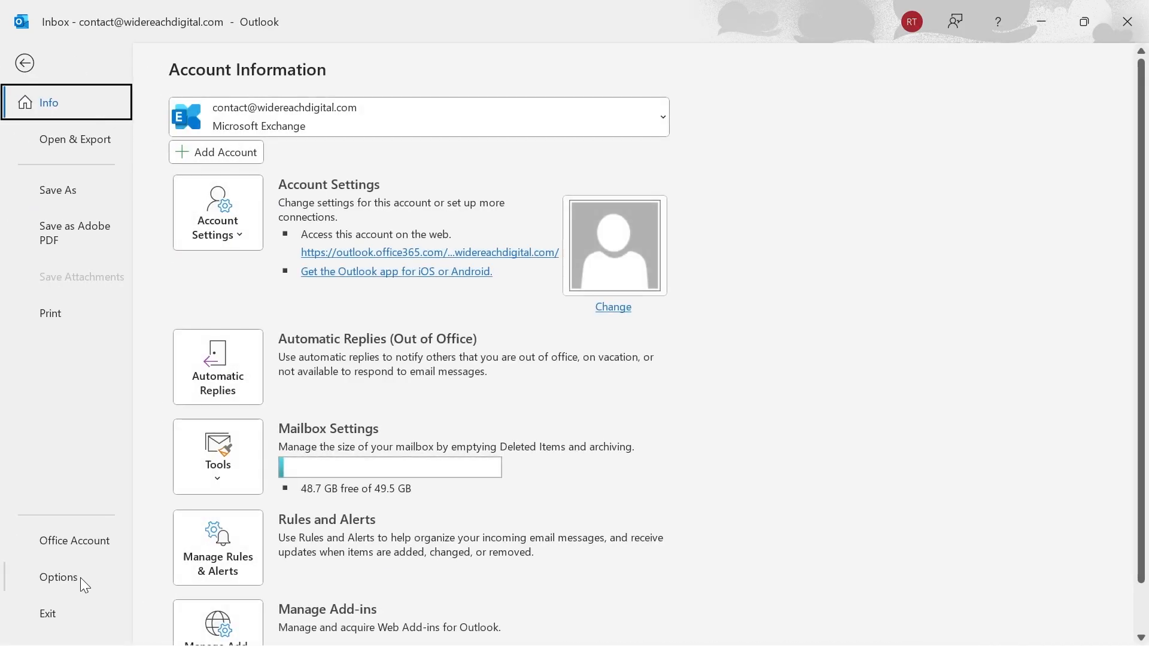
In Options > Customize Ribbon, reset all ribbon and Quick Access Toolbar customizations.
left_click(58, 578)
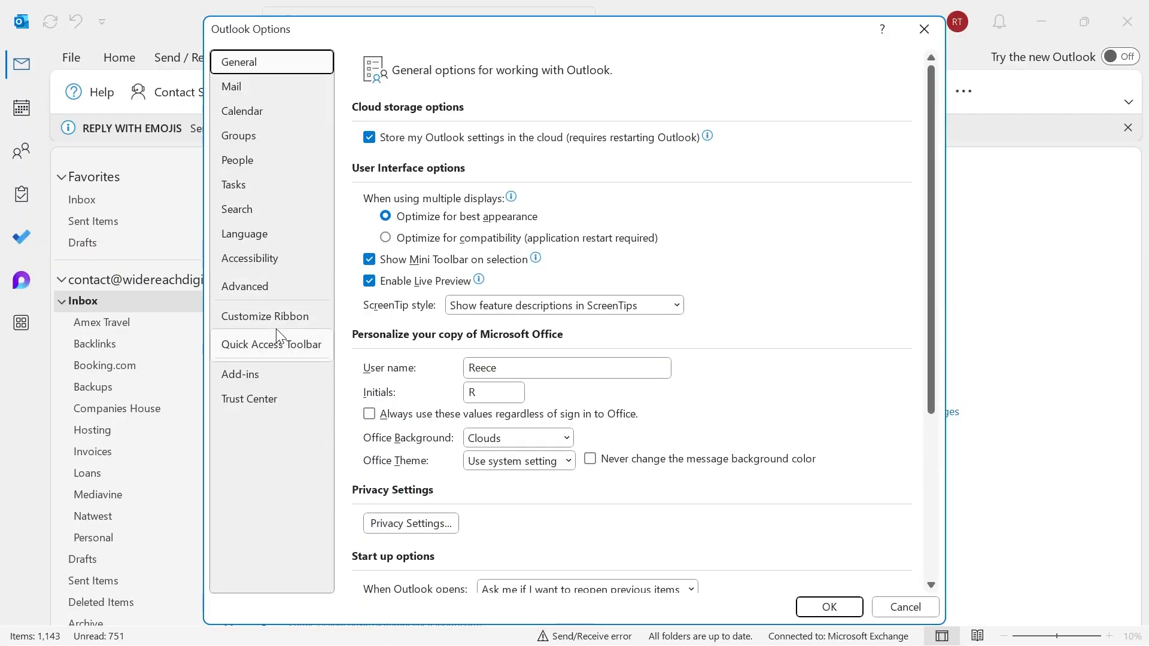
left_click(264, 315)
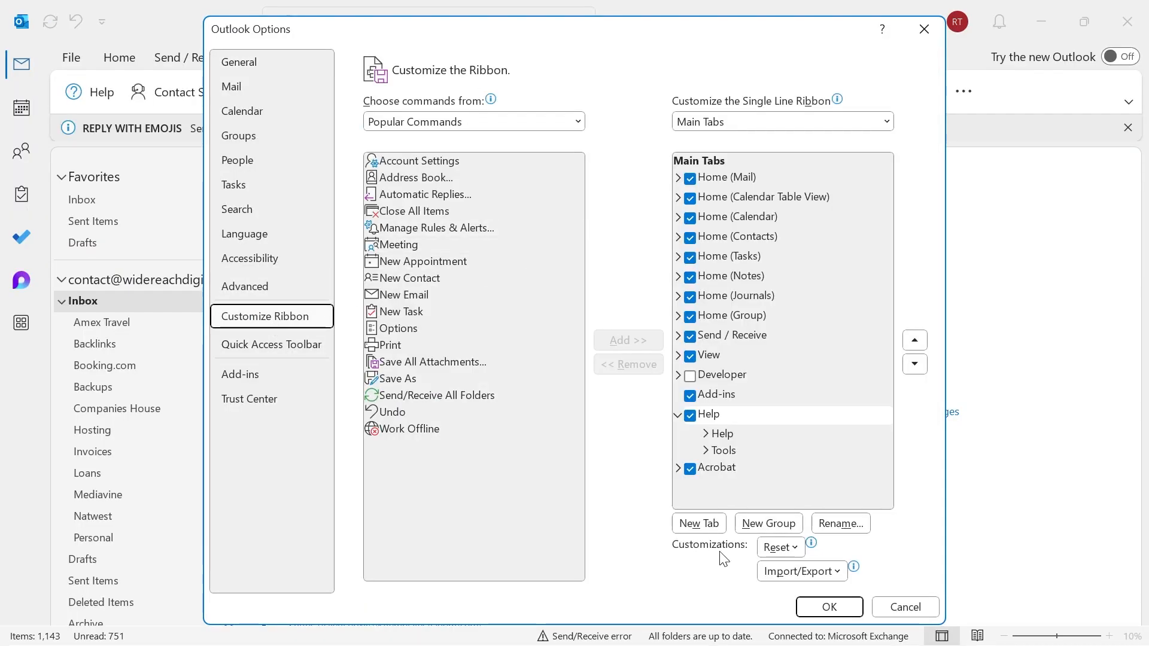
left_click(780, 547)
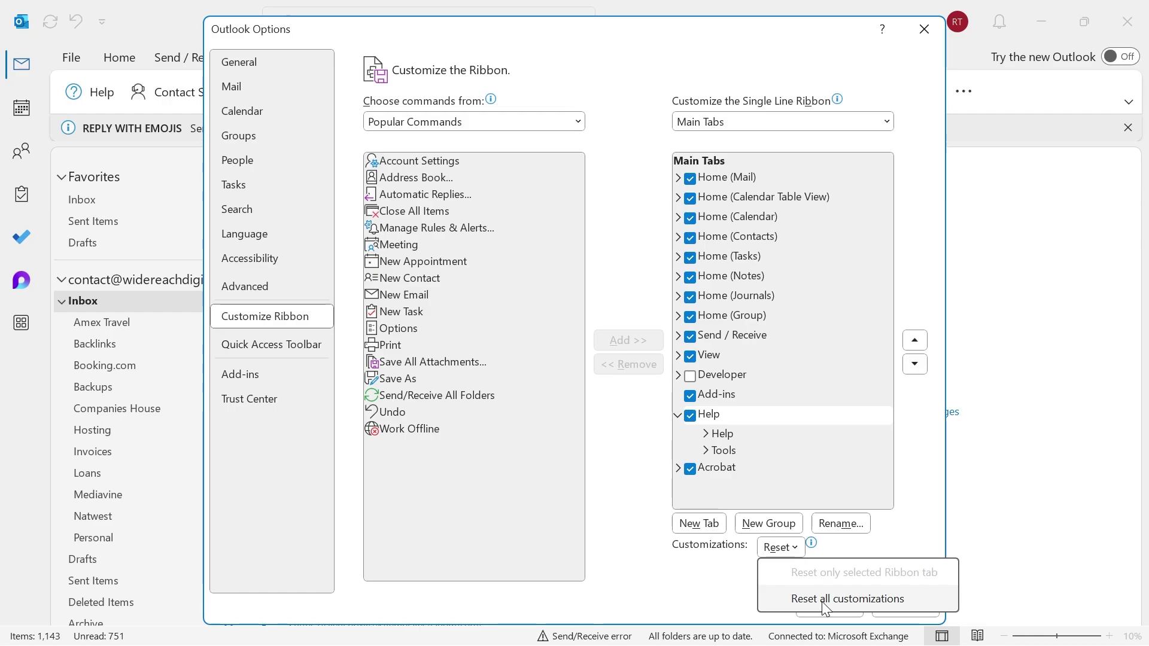
left_click(847, 598)
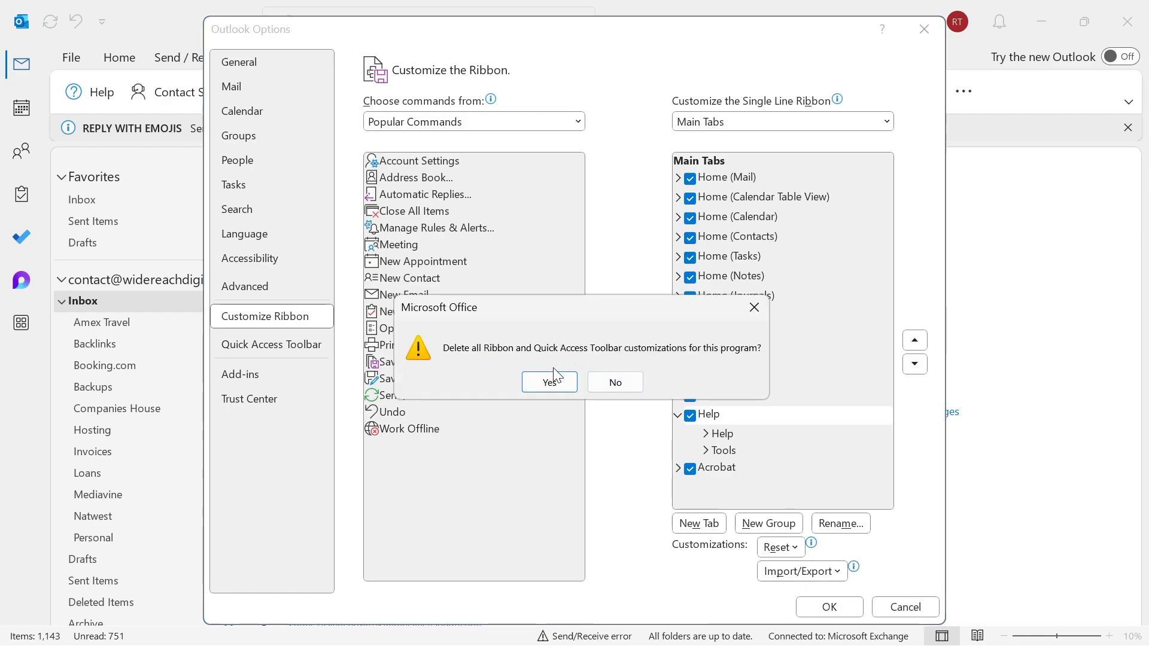
left_click(550, 382)
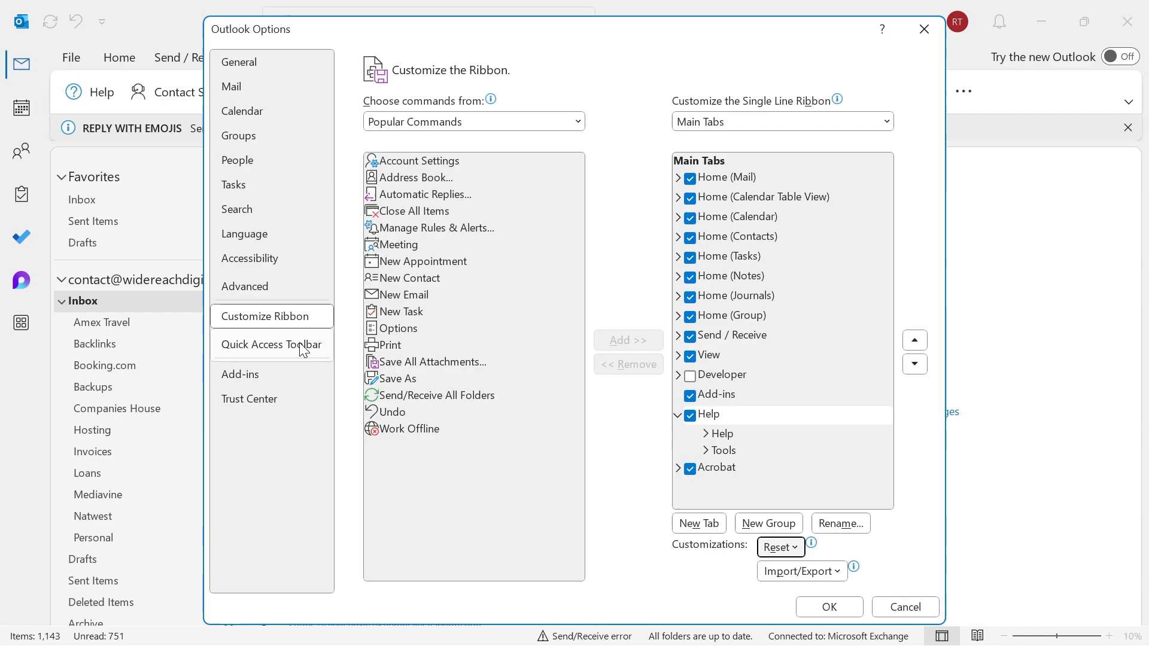
Confirm the Quick Access Toolbar holds only Send/Receive All Folders and Undo, then close Options.
left_click(272, 345)
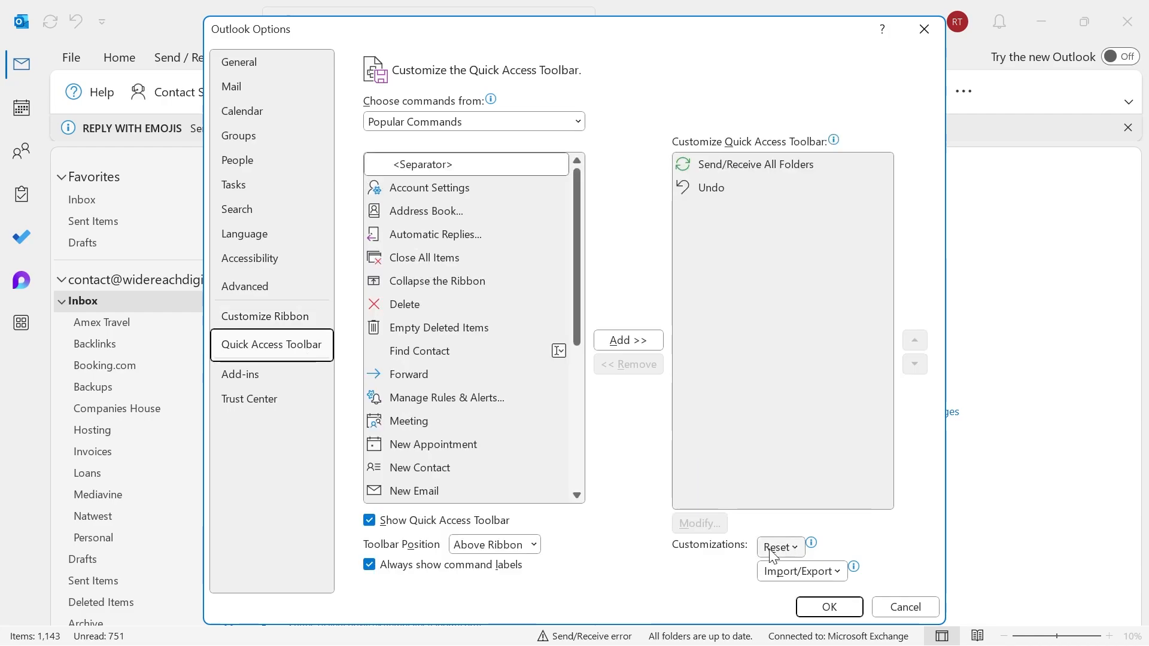
mouse_move(777, 551)
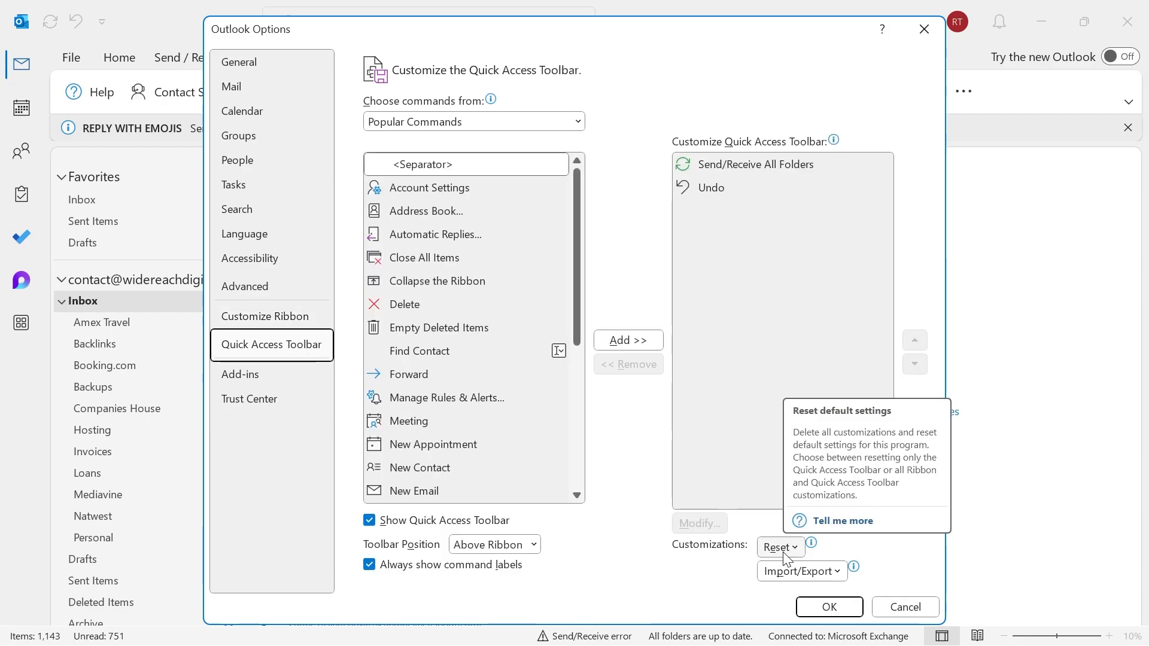
left_click(779, 547)
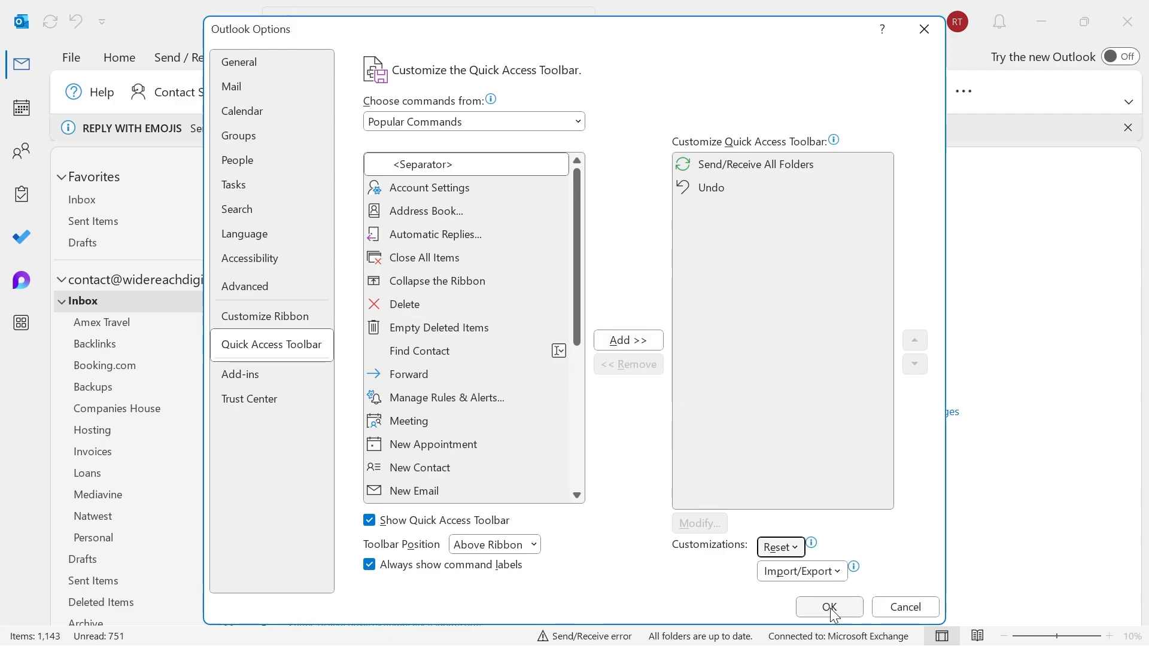
left_click(829, 607)
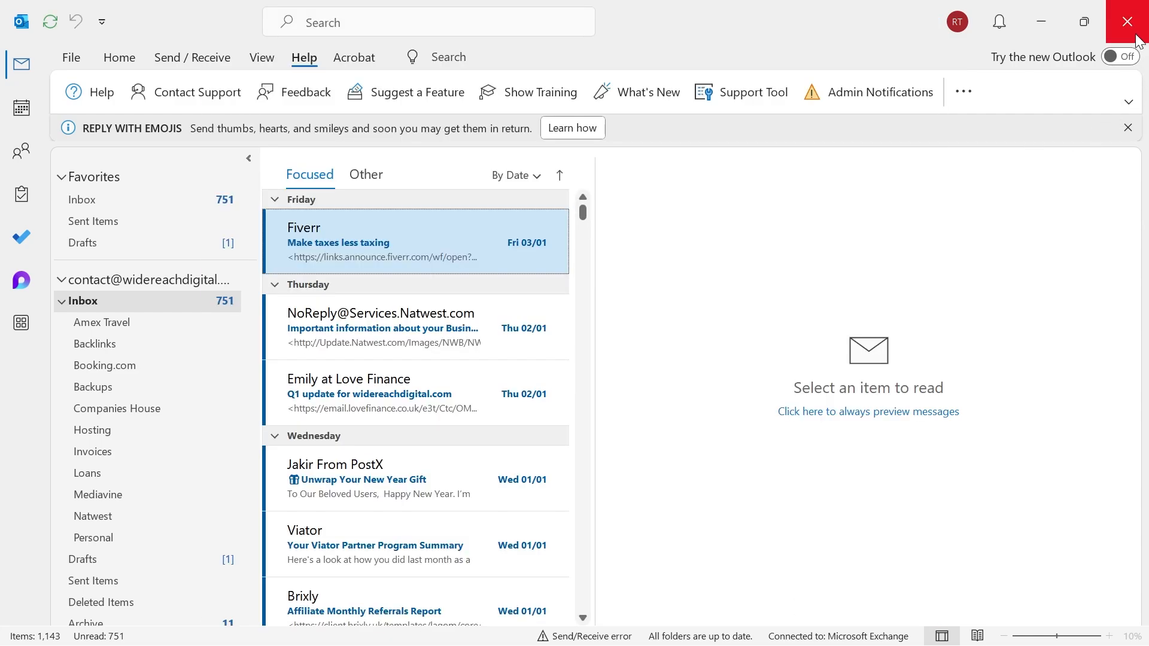
Quit Outlook and relaunch it with outlook.exe /resetnavpane from the Run dialog.
left_click(1127, 21)
type("outlook.exe")
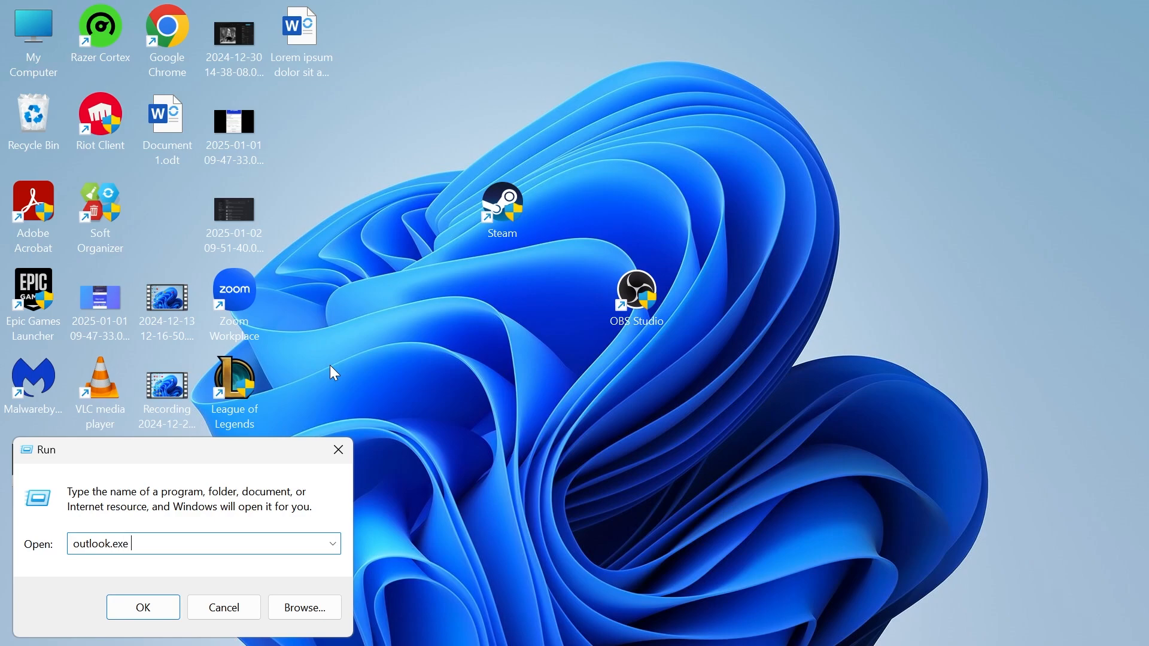
type("/resetn")
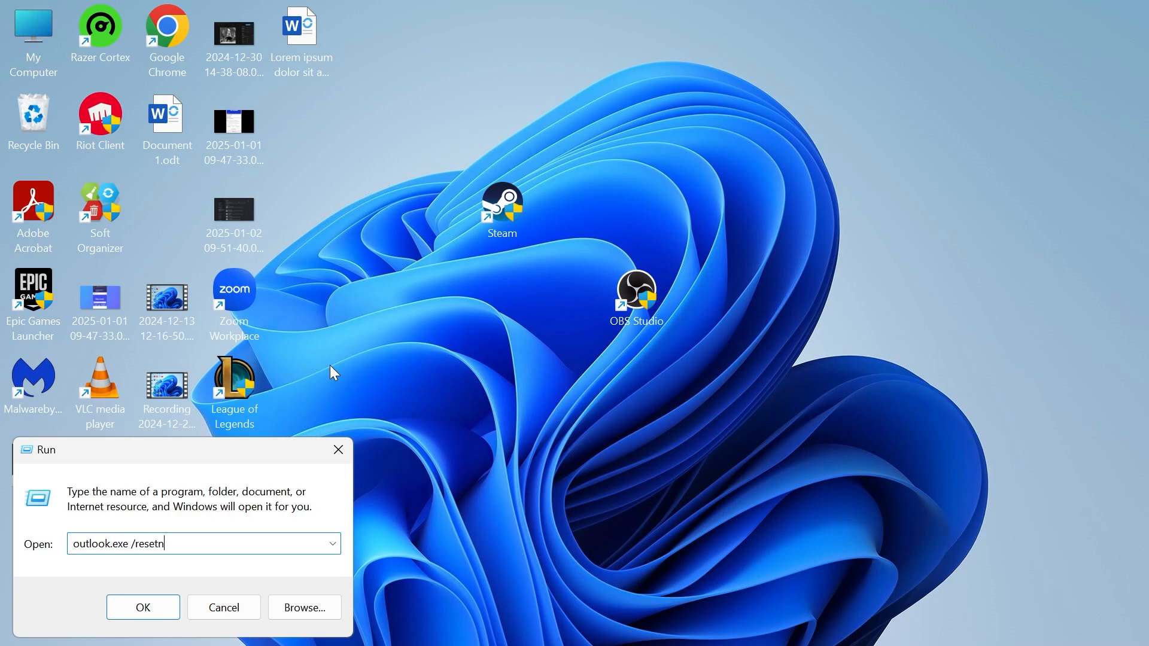
type("avpane")
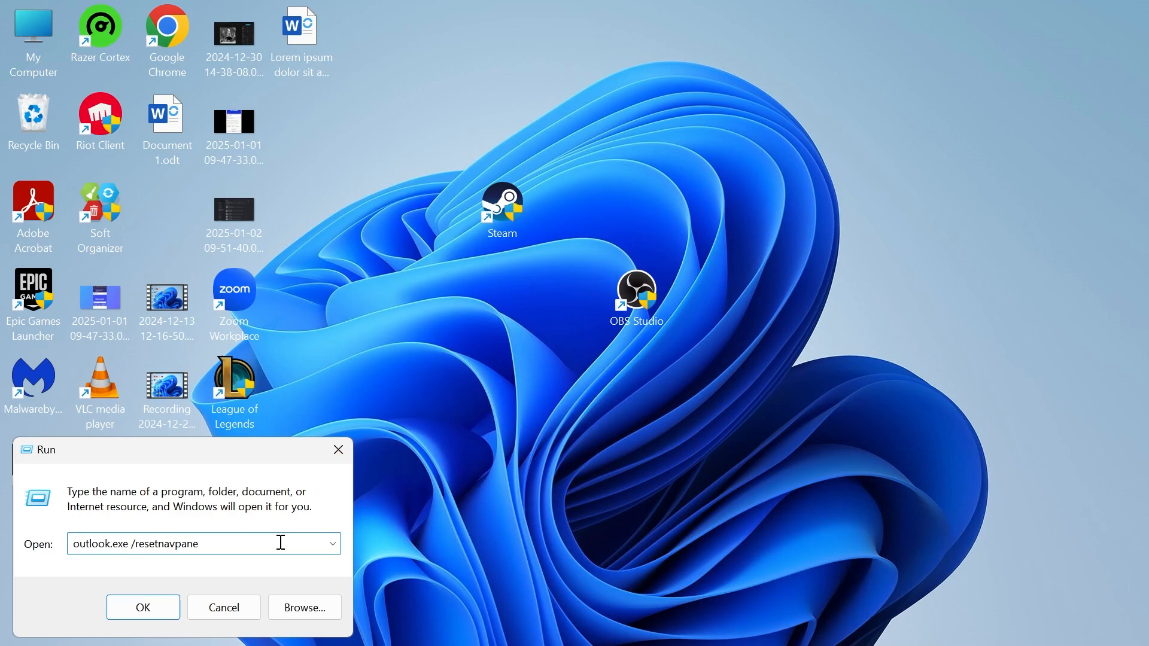
left_click(143, 608)
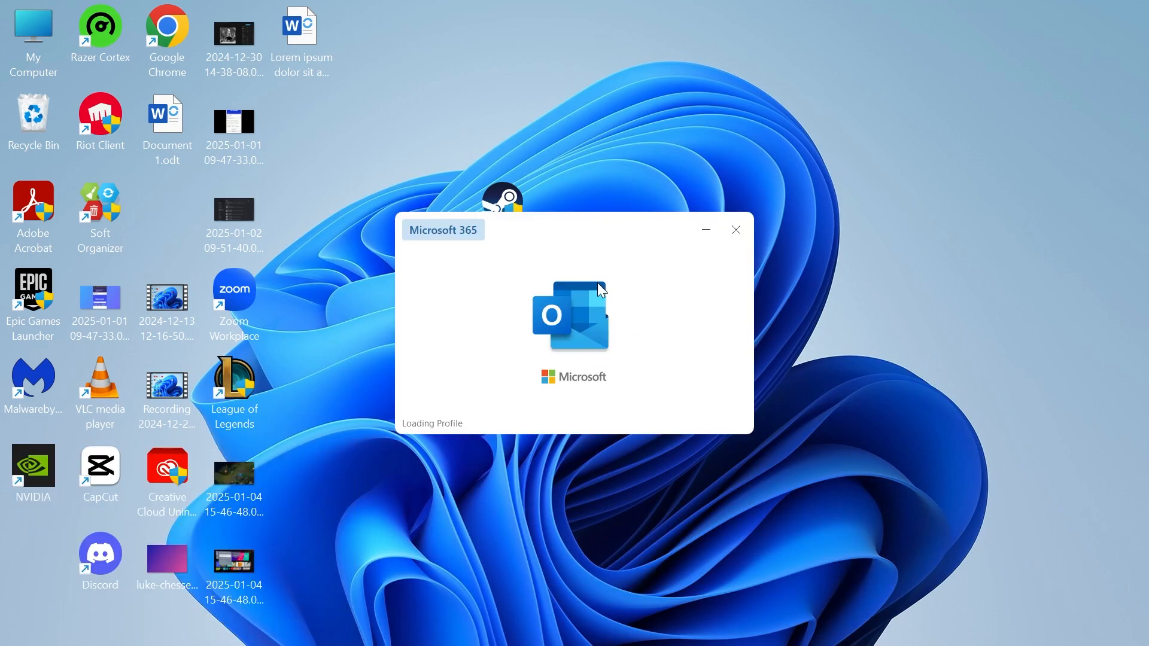
mouse_move(536, 358)
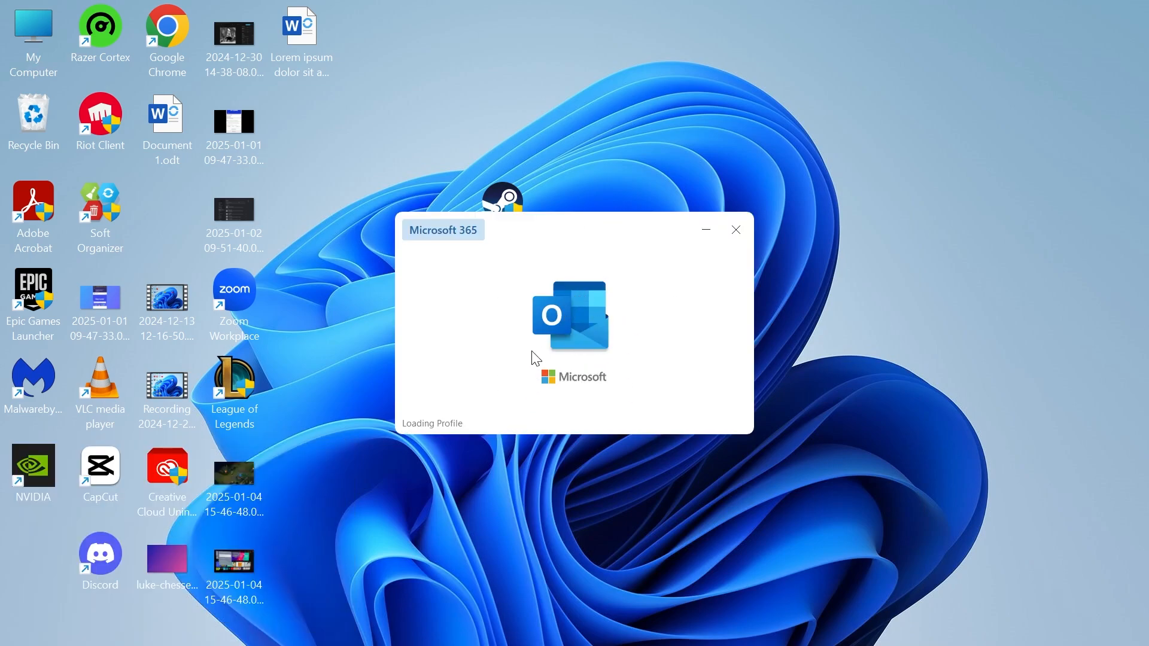
mouse_move(622, 311)
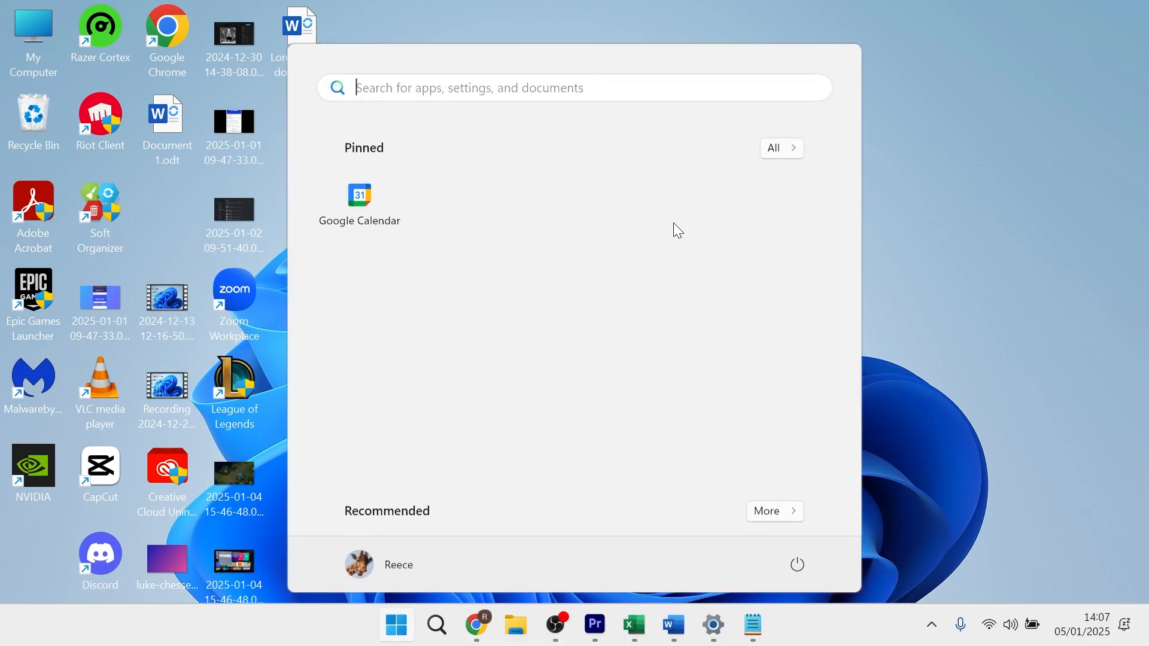
Find Run through Start search and launch outlook.exe /cleanviews.
type("run")
type("outlook.exe /cleanviews")
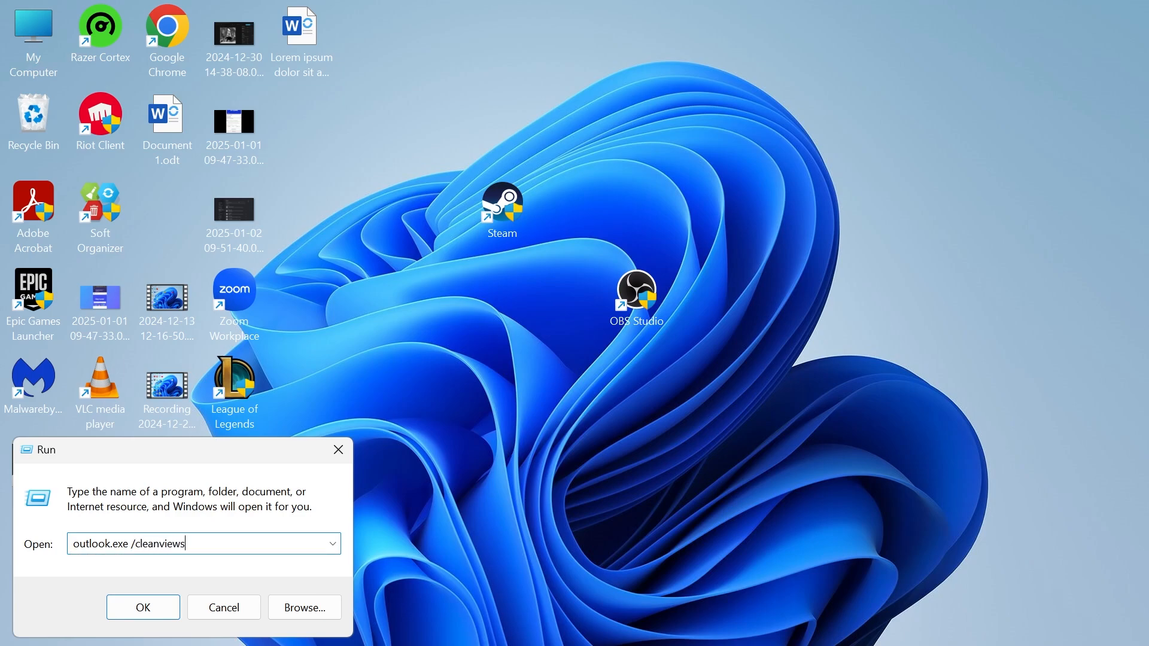
left_click(142, 607)
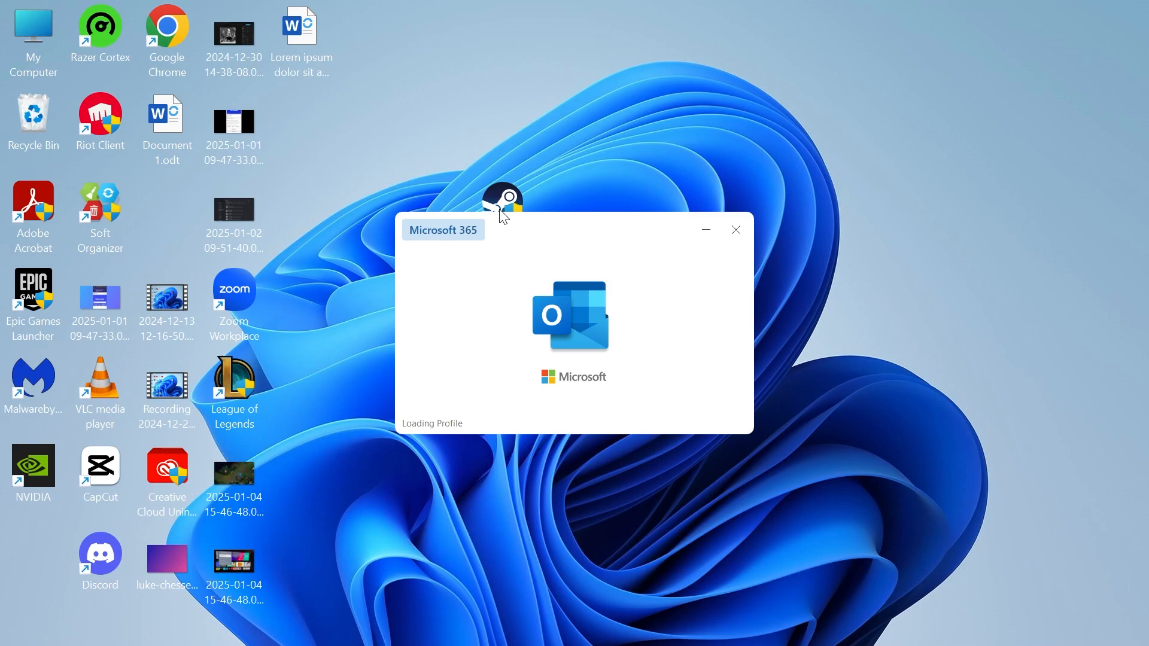
mouse_move(587, 311)
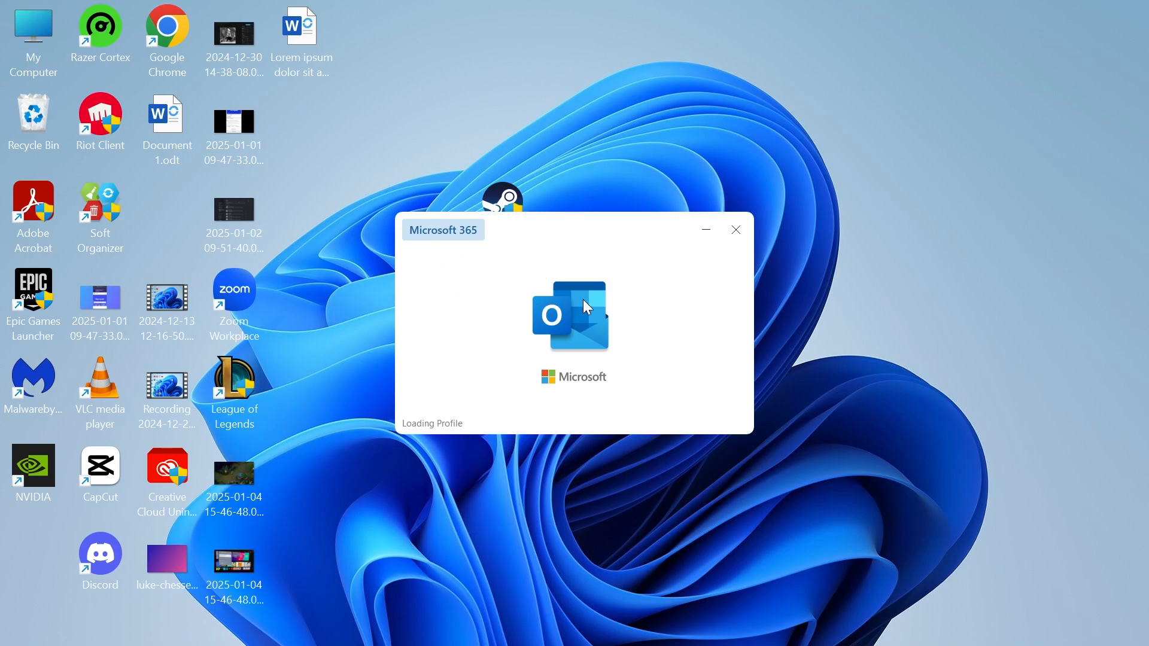
left_click(737, 230)
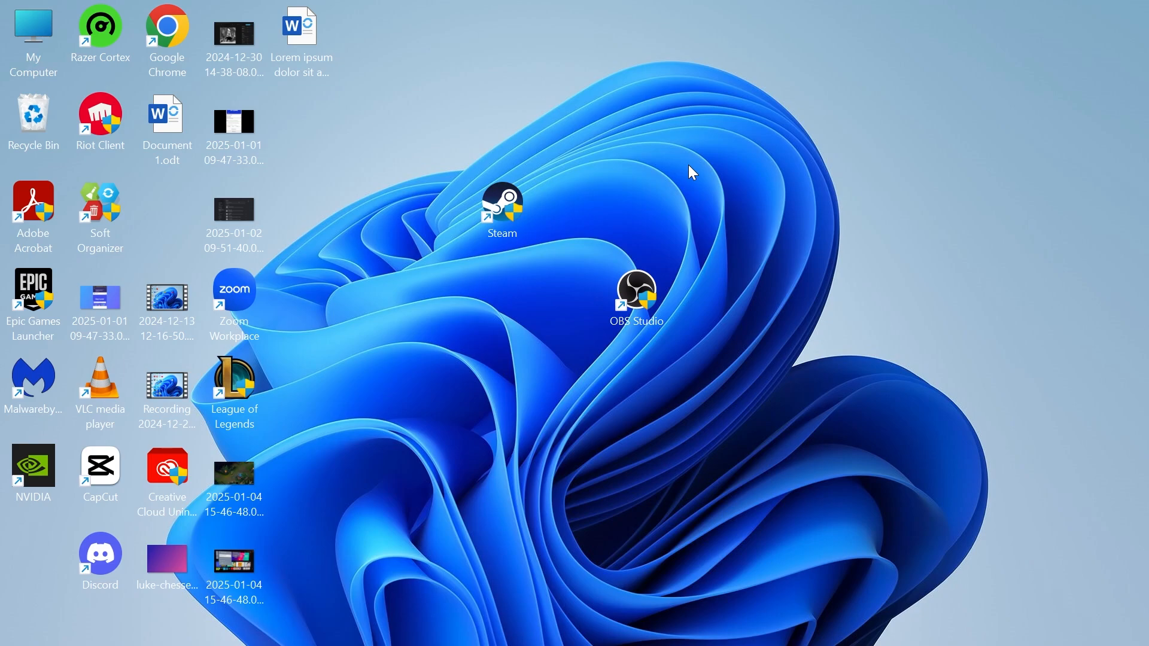
Search Start for 'registry Editor' and launch Registry Editor.
type("registry Editor")
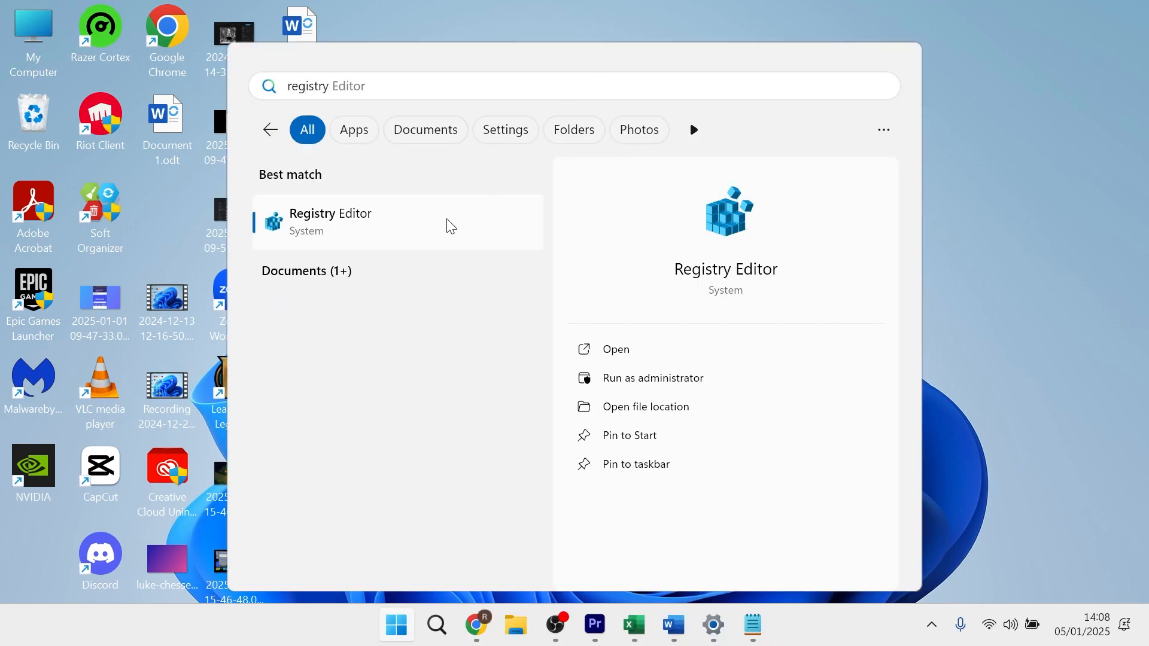
left_click(330, 222)
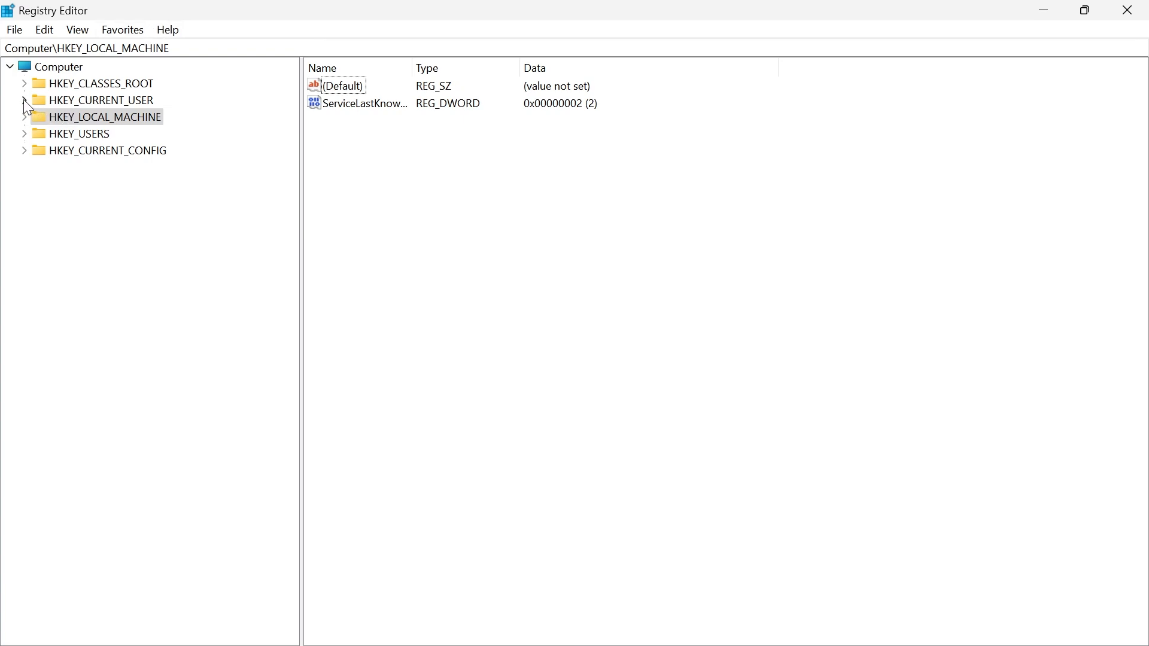
Expand HKEY_CURRENT_USER down through Software to the Office key.
left_click(24, 100)
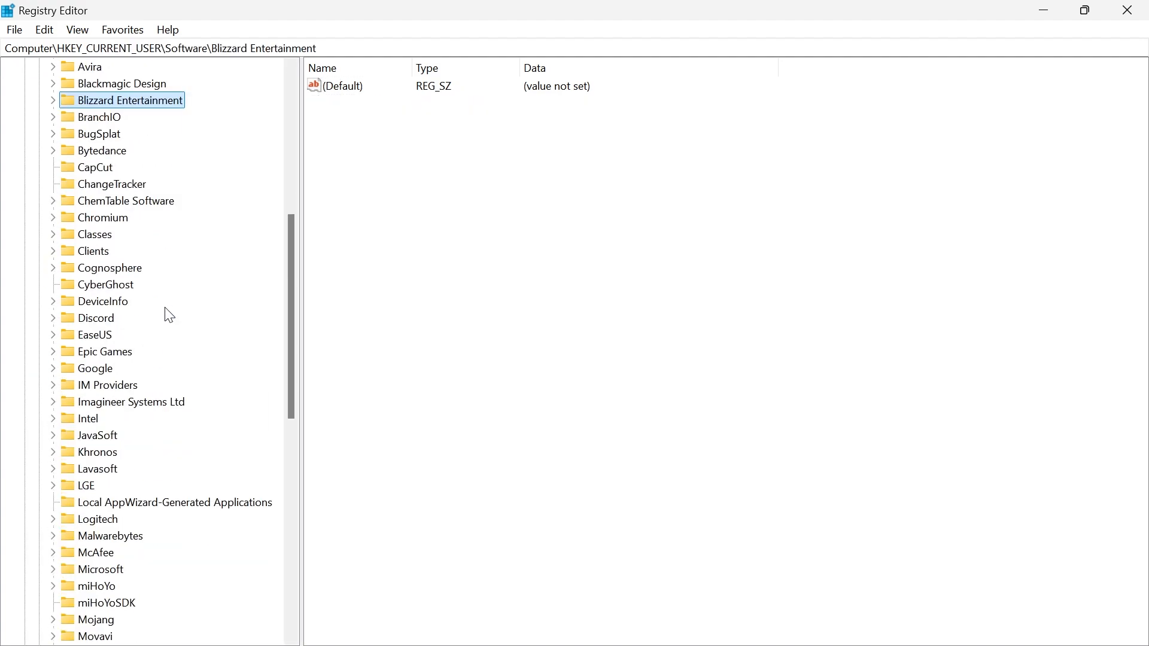
scroll("down", 3)
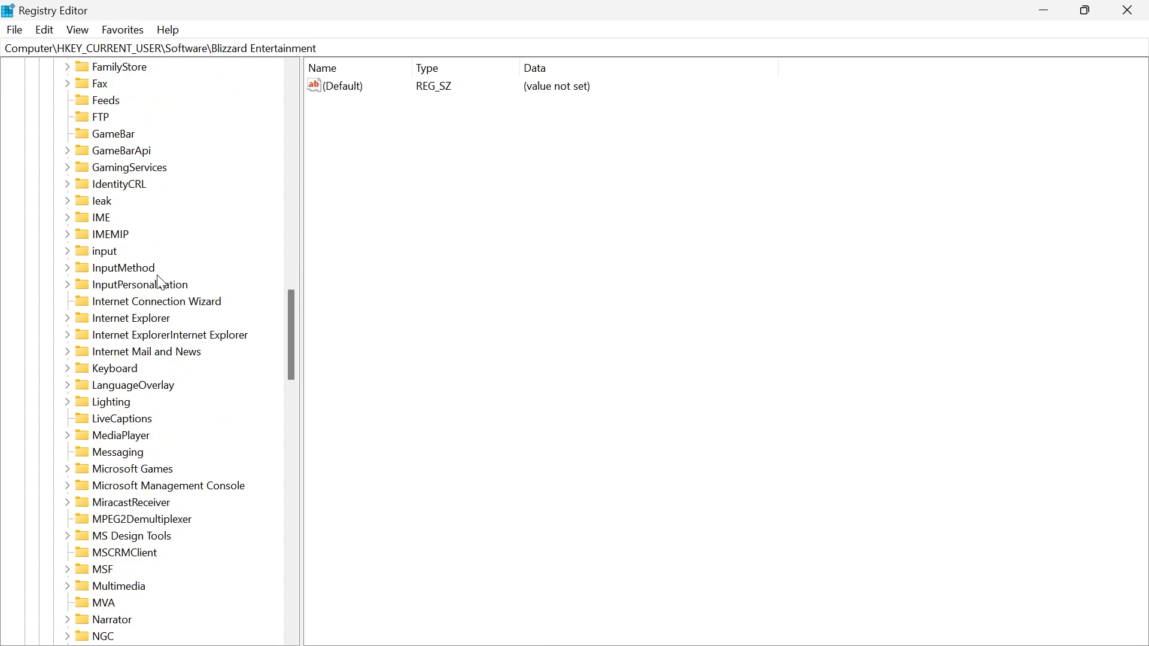
scroll("down", 3)
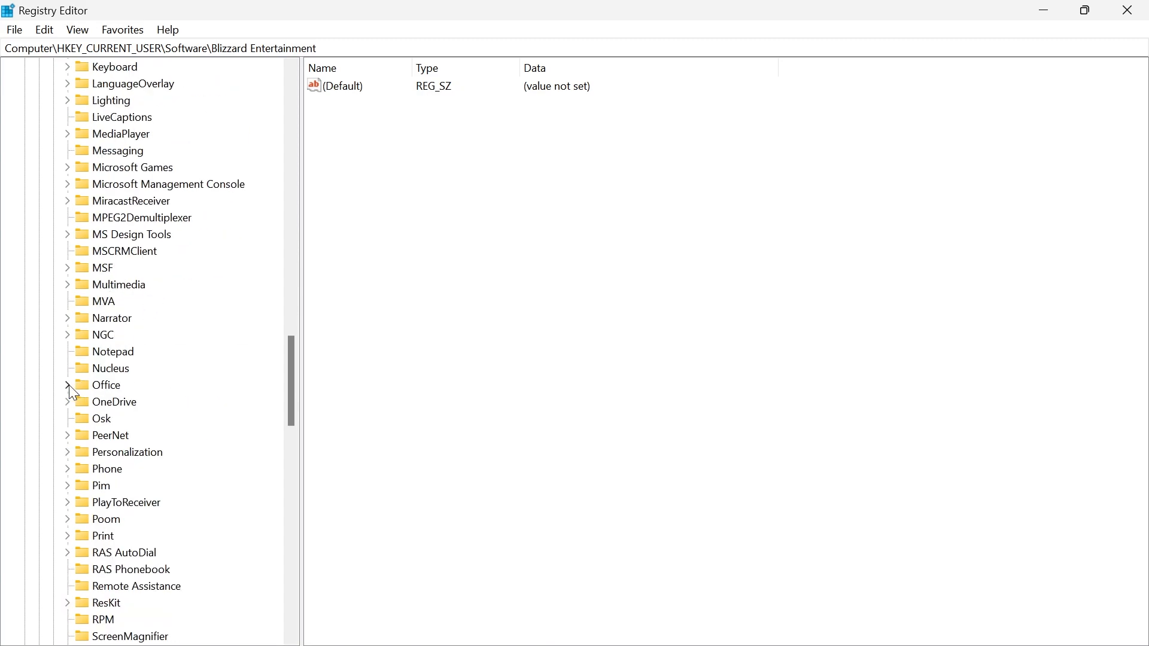
left_click(67, 385)
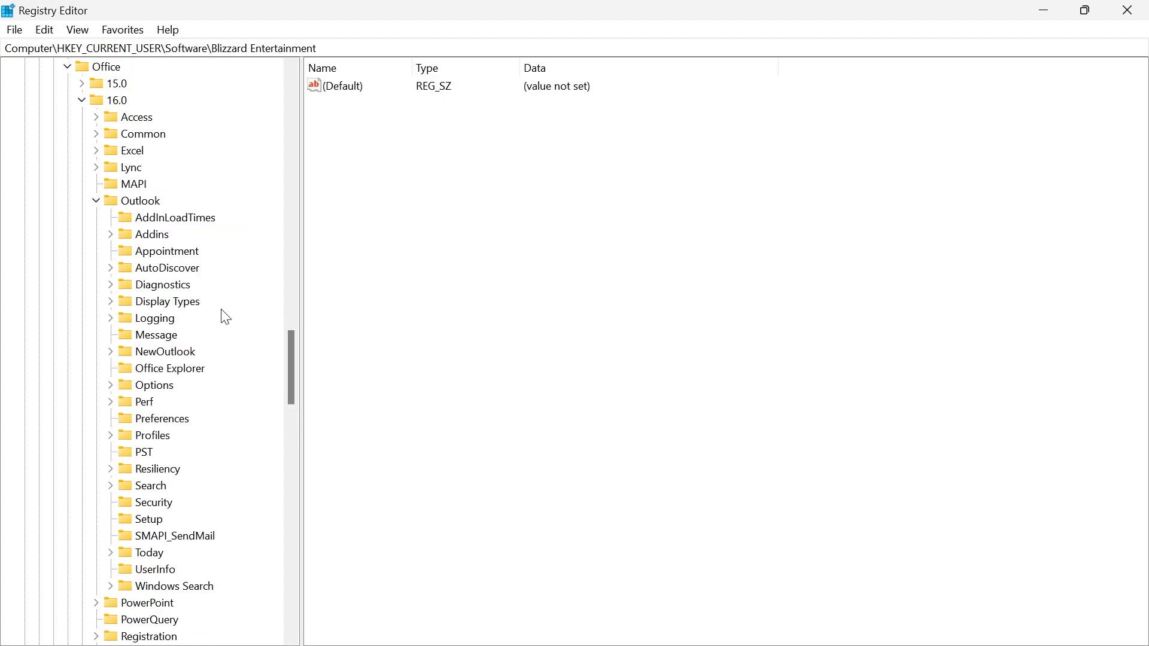
scroll("down", 3)
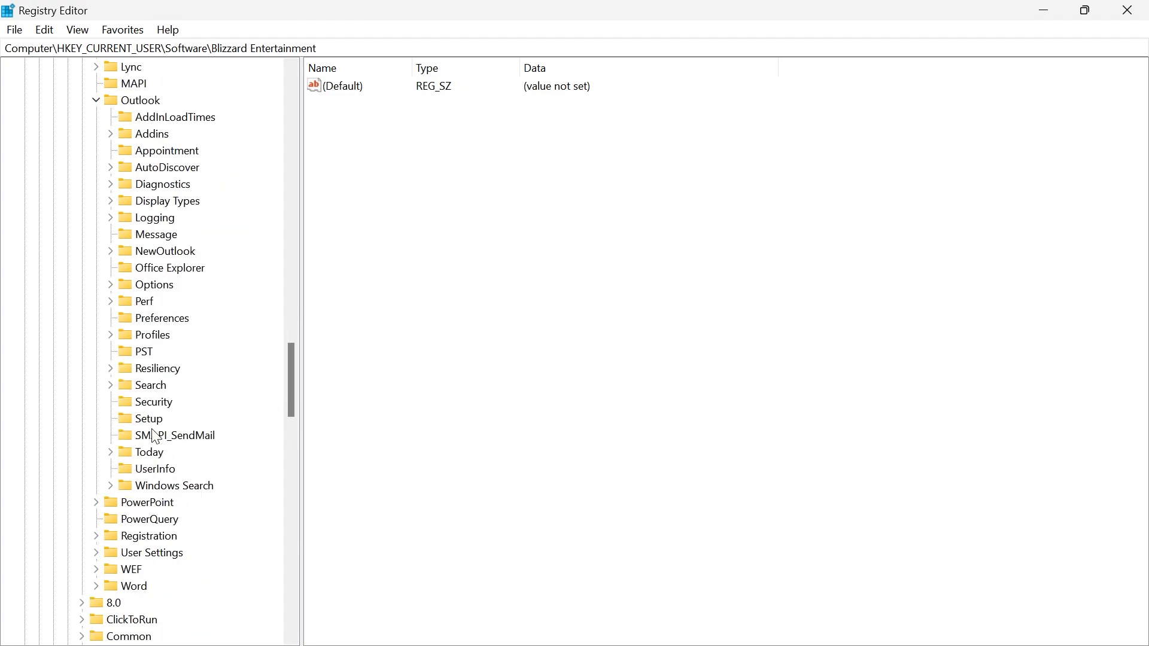
Open the Office 16.0 Outlook Setup key and call up Delete for First-Run.
left_click(149, 418)
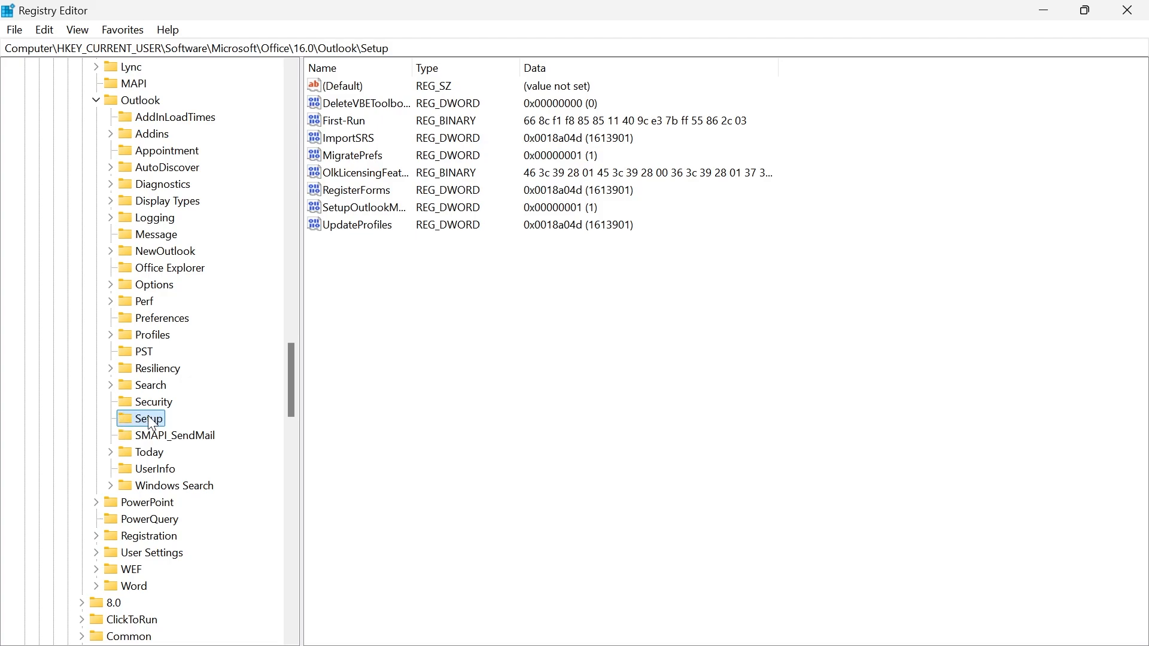
left_click(342, 120)
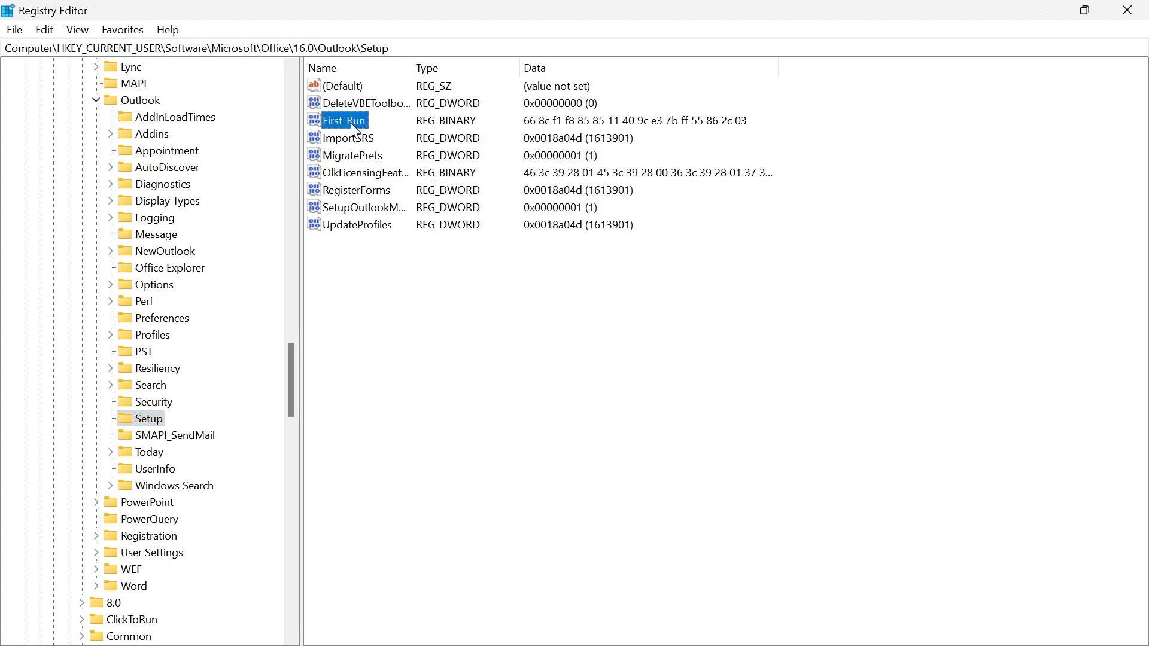
right_click(343, 123)
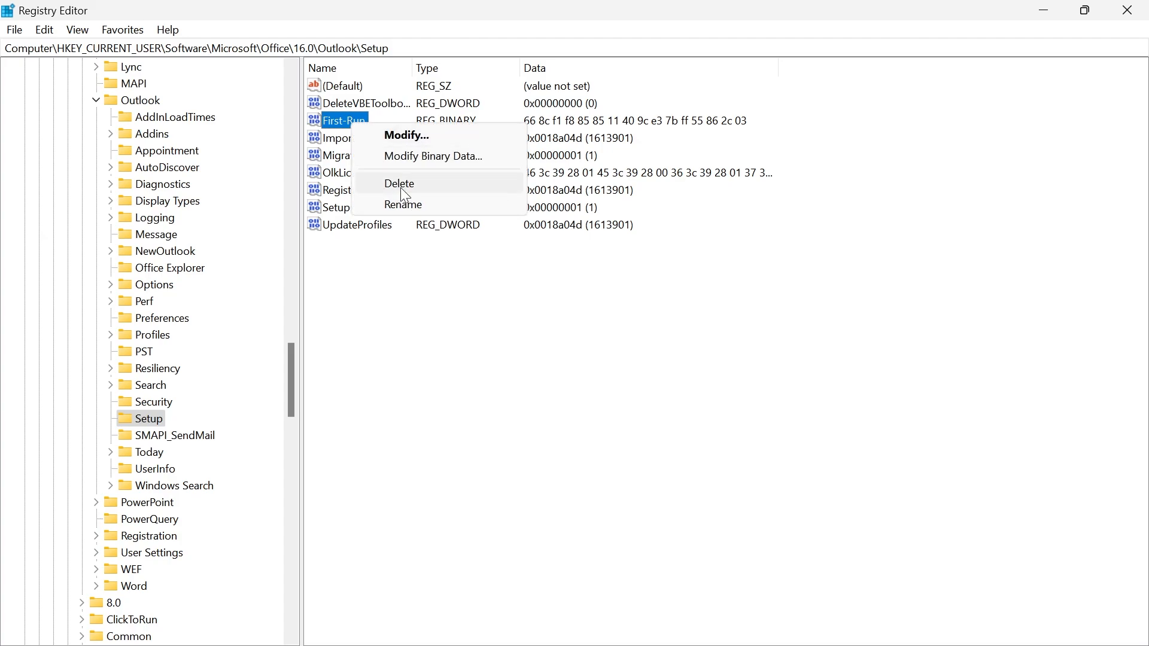